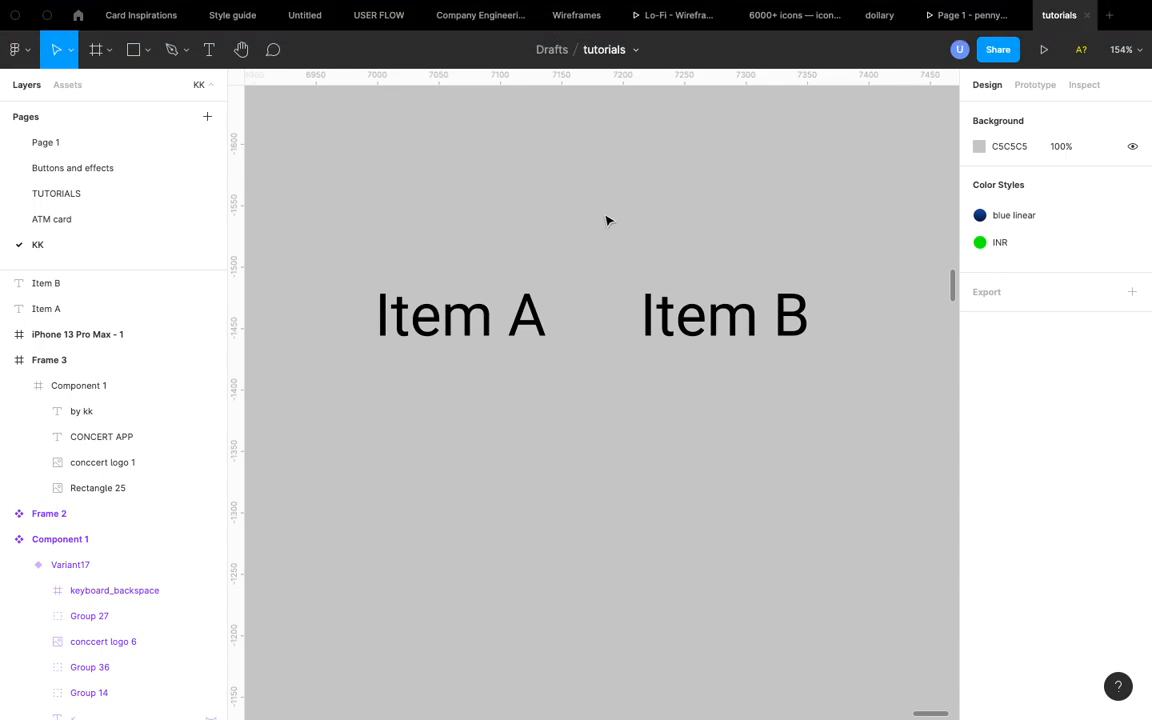
pyautogui.moveTo(603, 220)
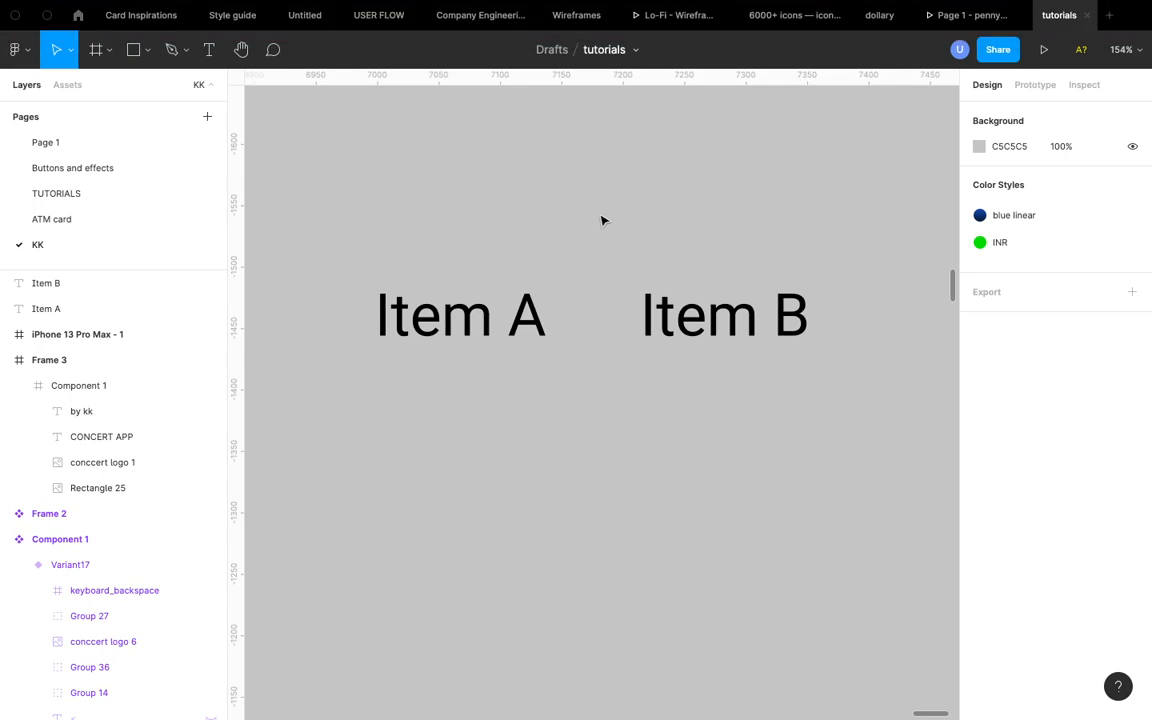
pyautogui.moveTo(650, 568)
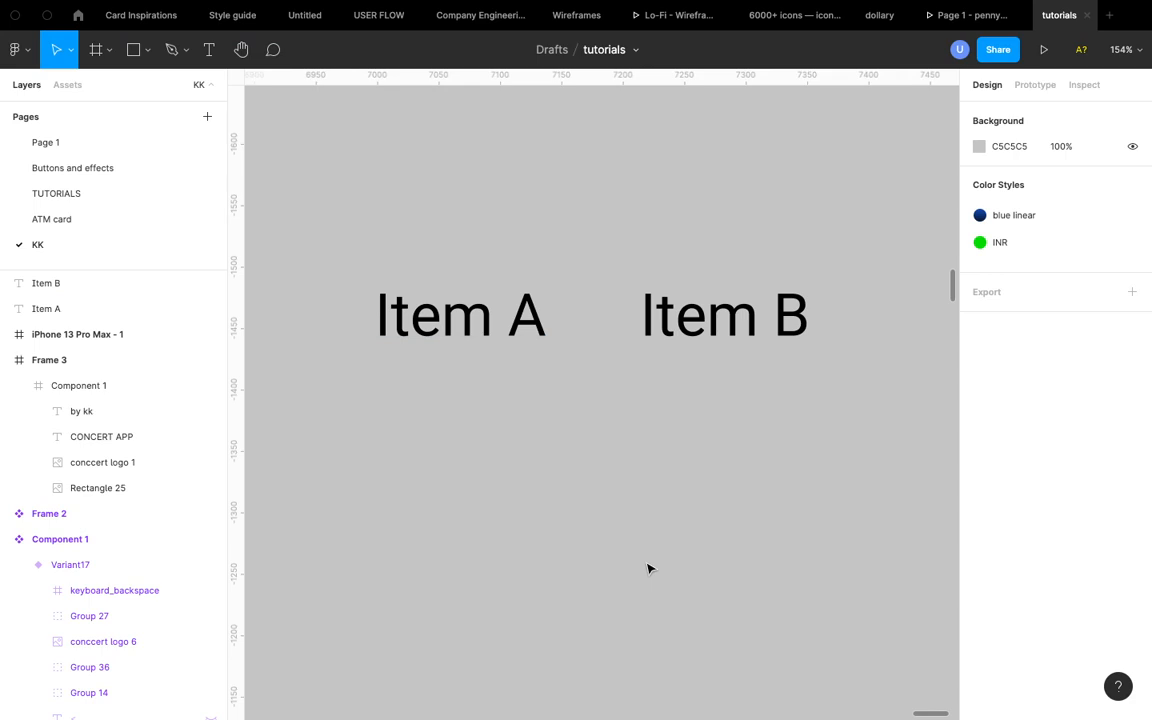
pyautogui.moveTo(637, 566)
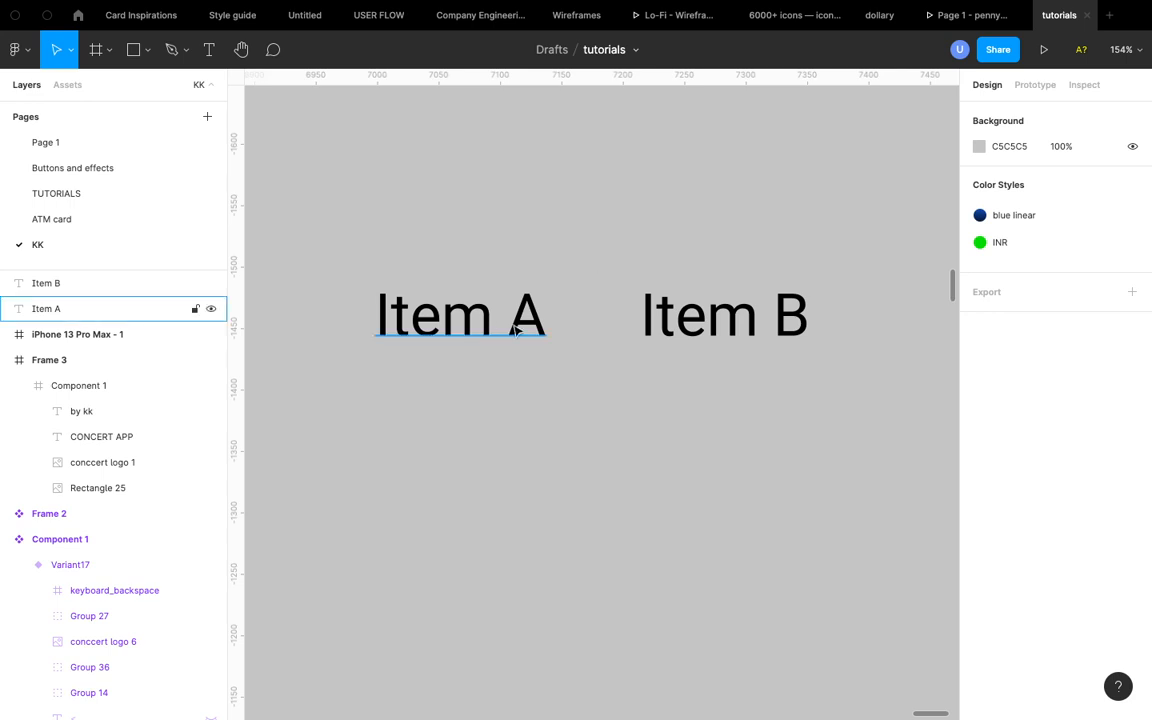
# - Select the Item A text, then the Item B text, on the canvas
pyautogui.click(584, 438)
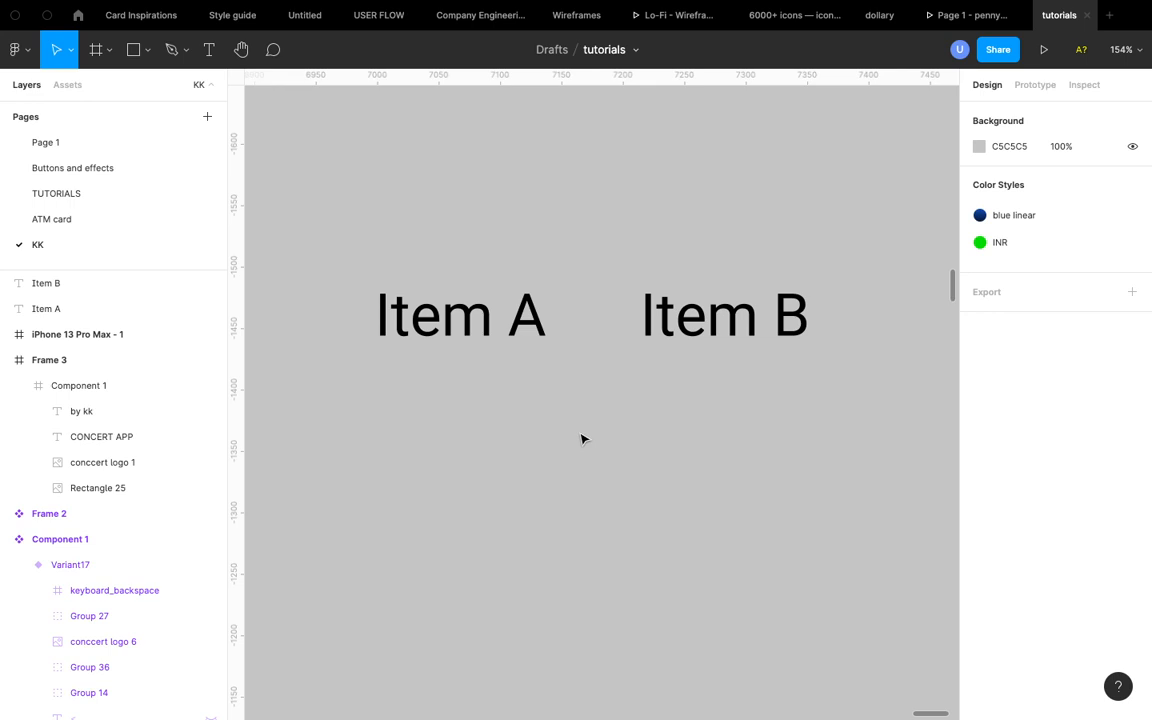
pyautogui.click(724, 315)
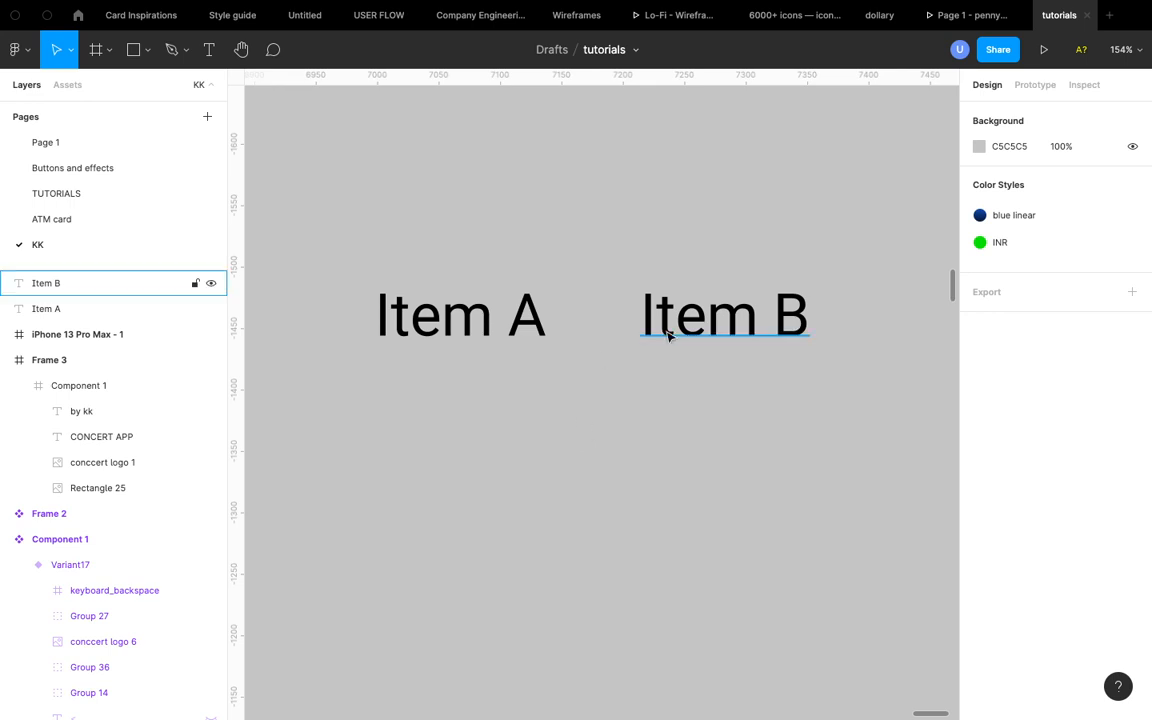
pyautogui.click(517, 447)
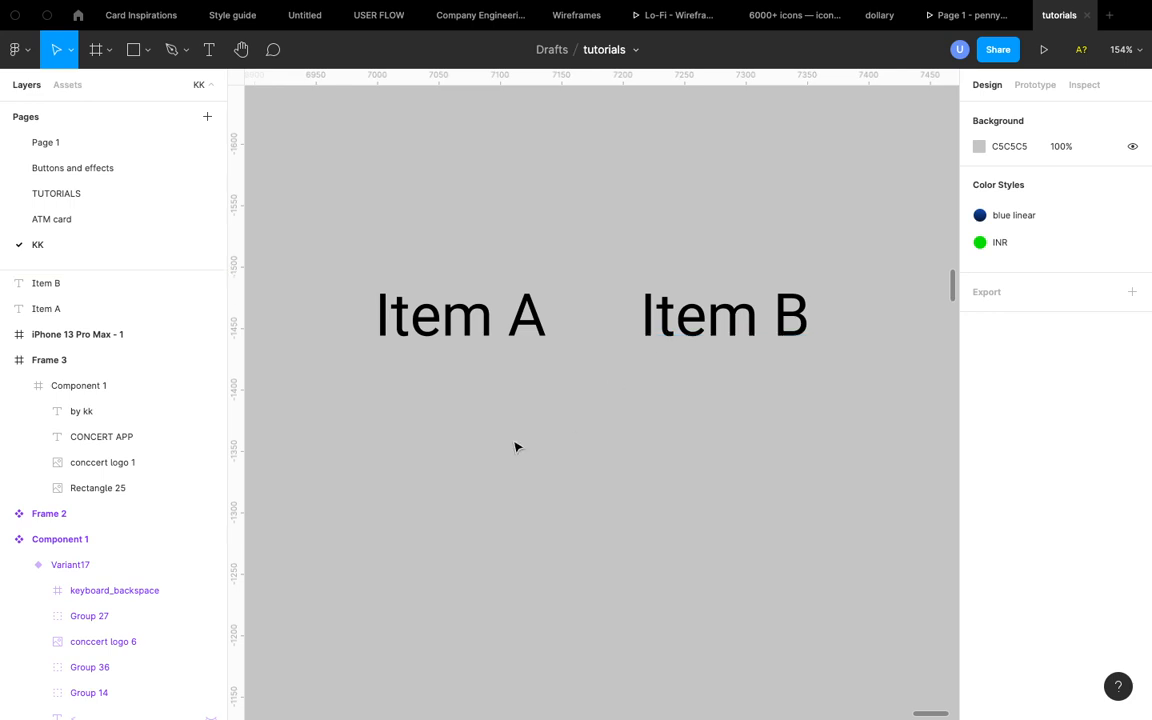
pyautogui.click(460, 315)
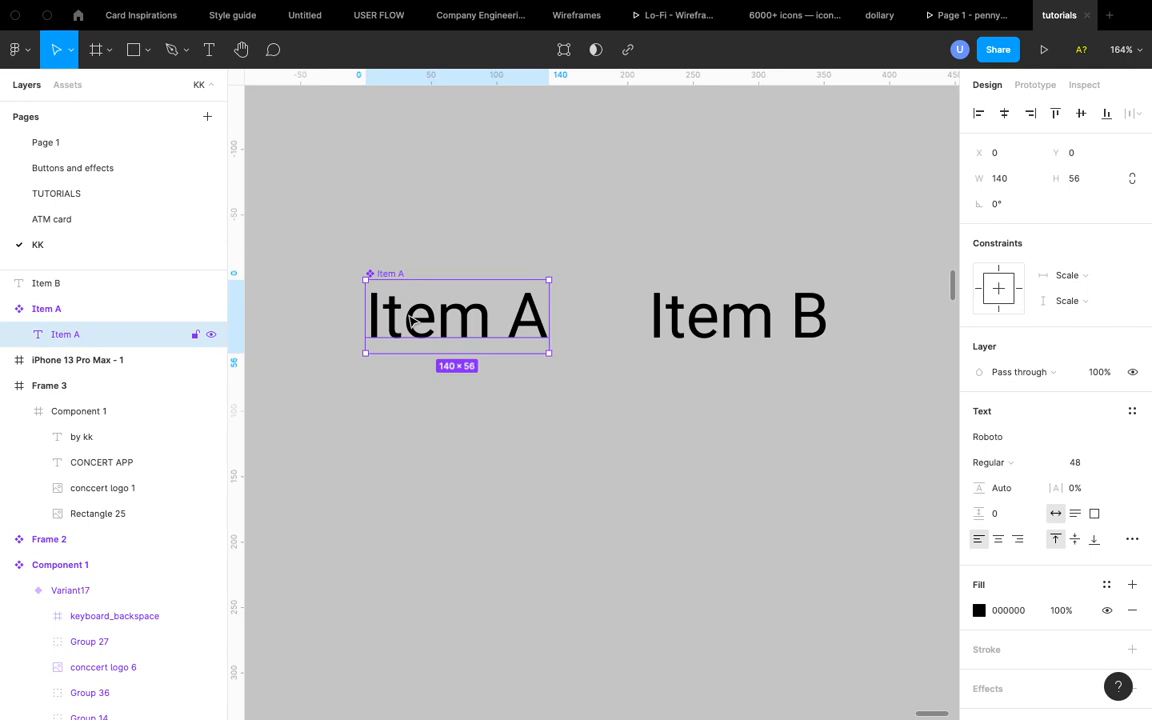
pyautogui.moveTo(392, 327)
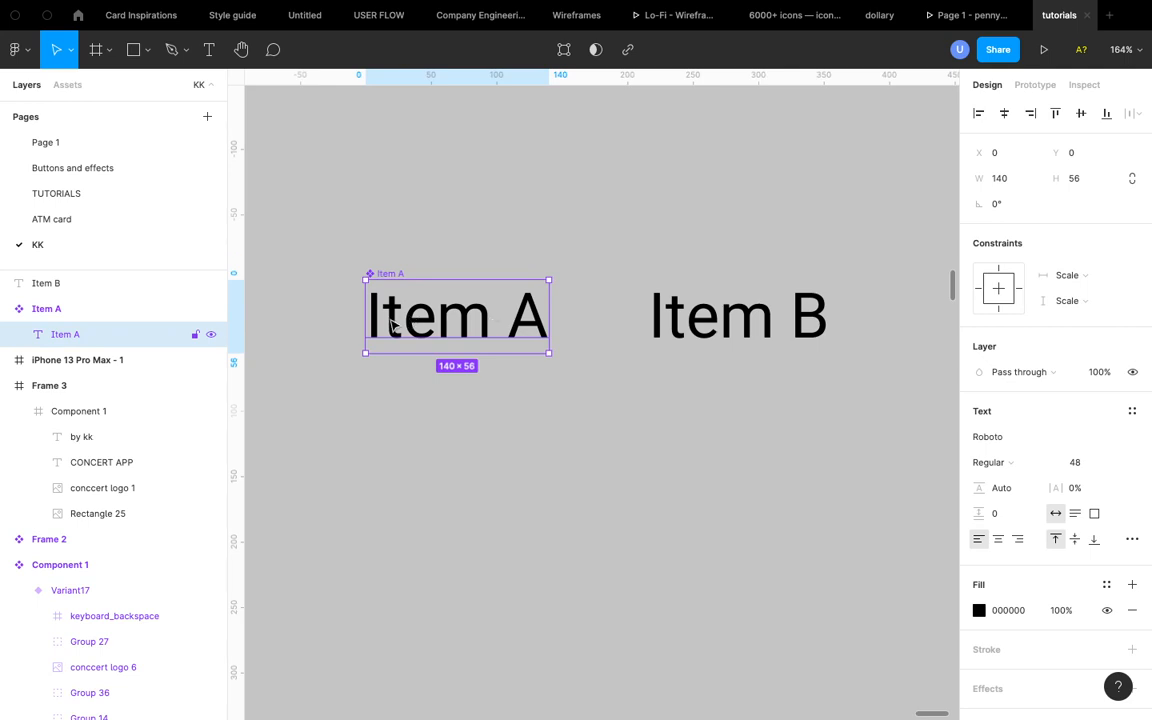
# - Drag the Item A text out of its component and select the Item A component
pyautogui.moveTo(456, 315); pyautogui.dragTo(503, 417)
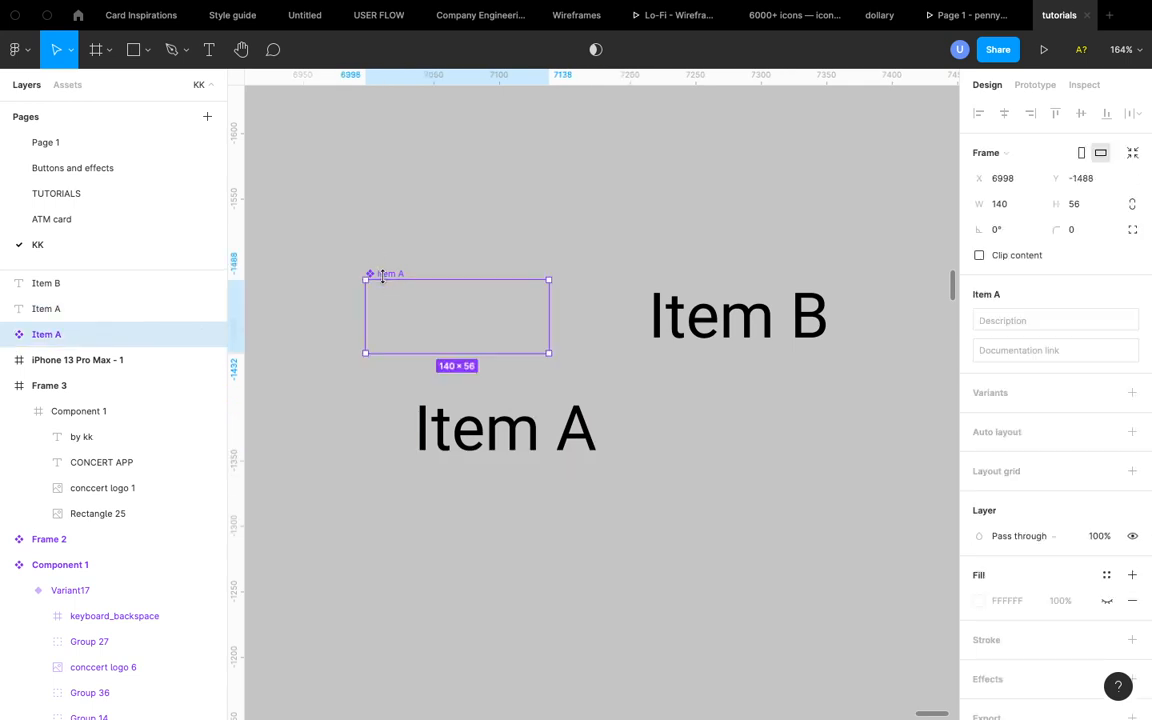
pyautogui.click(386, 284)
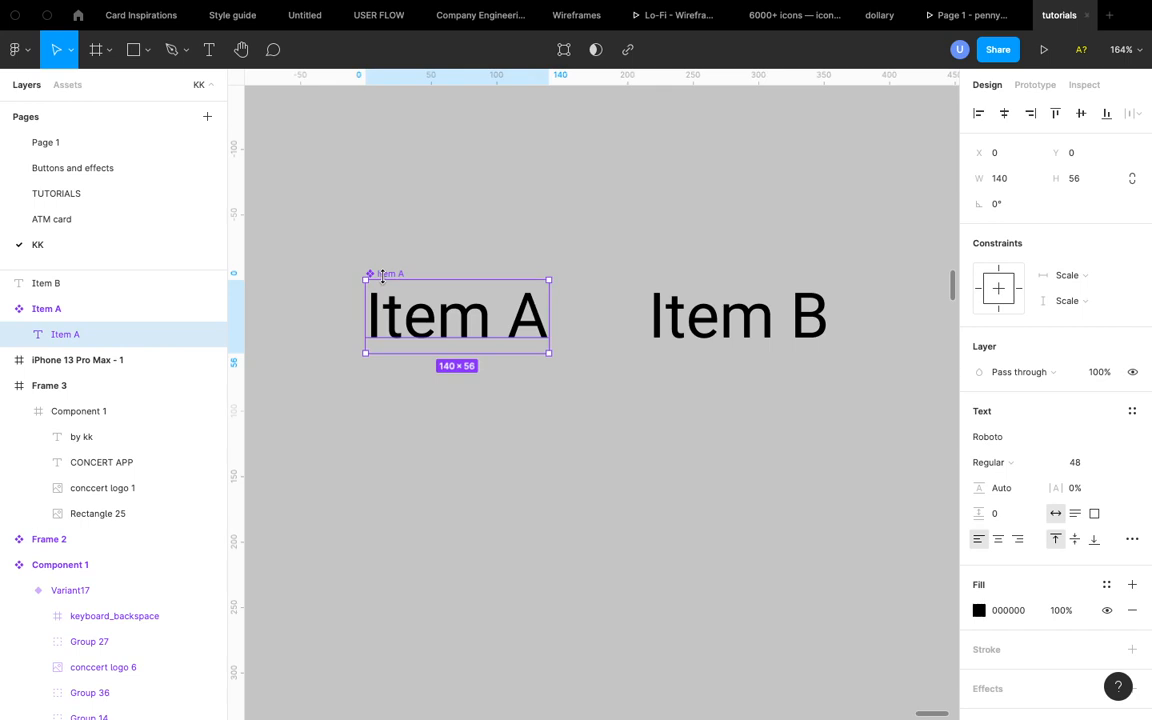
pyautogui.click(46, 308)
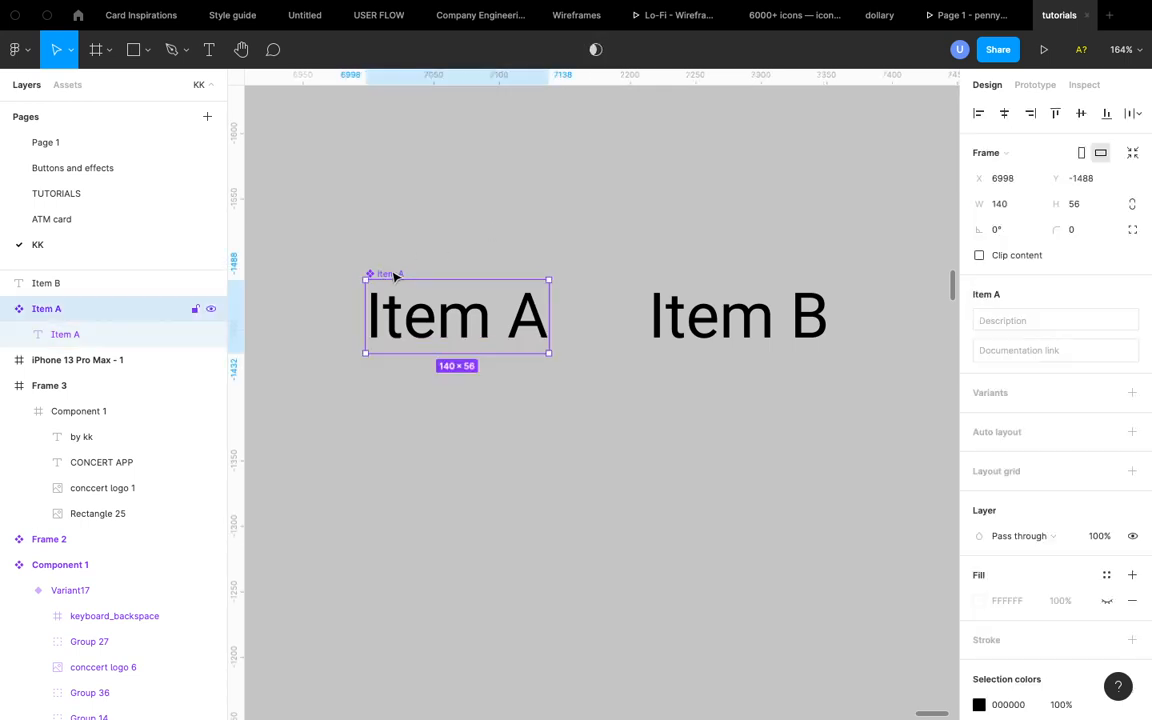
pyautogui.click(738, 315)
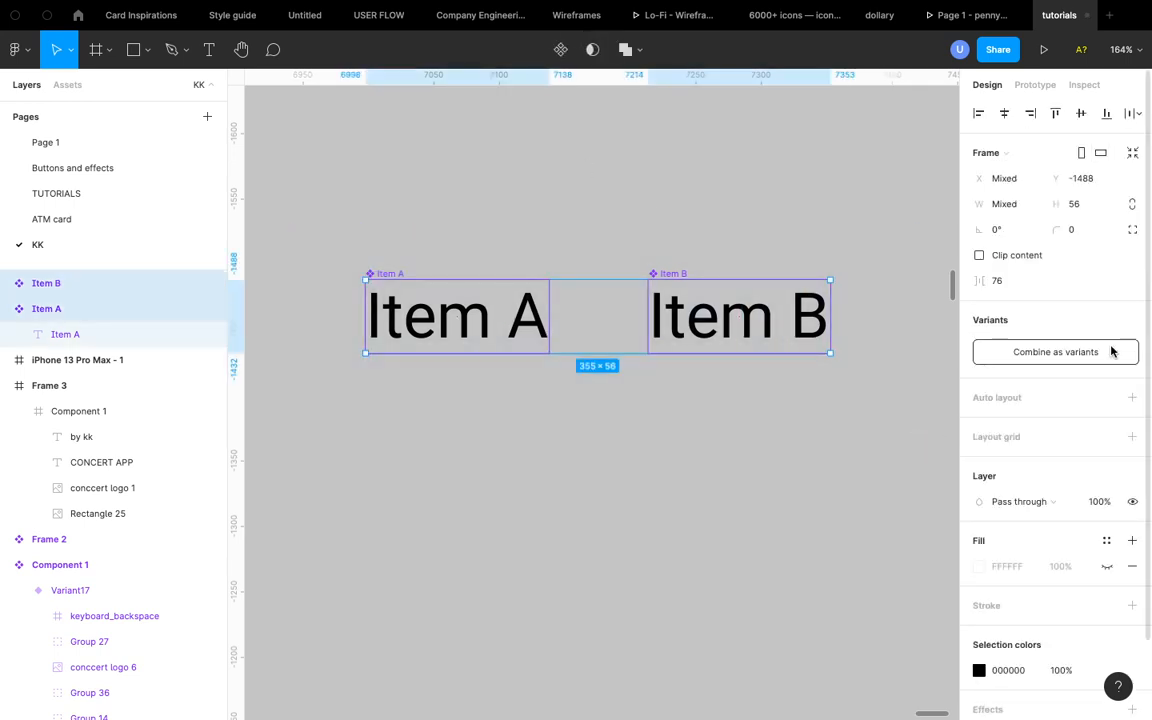
# - Combine Item A and Item B as variants, then drag the Item A variant out below the set
pyautogui.click(1055, 351)
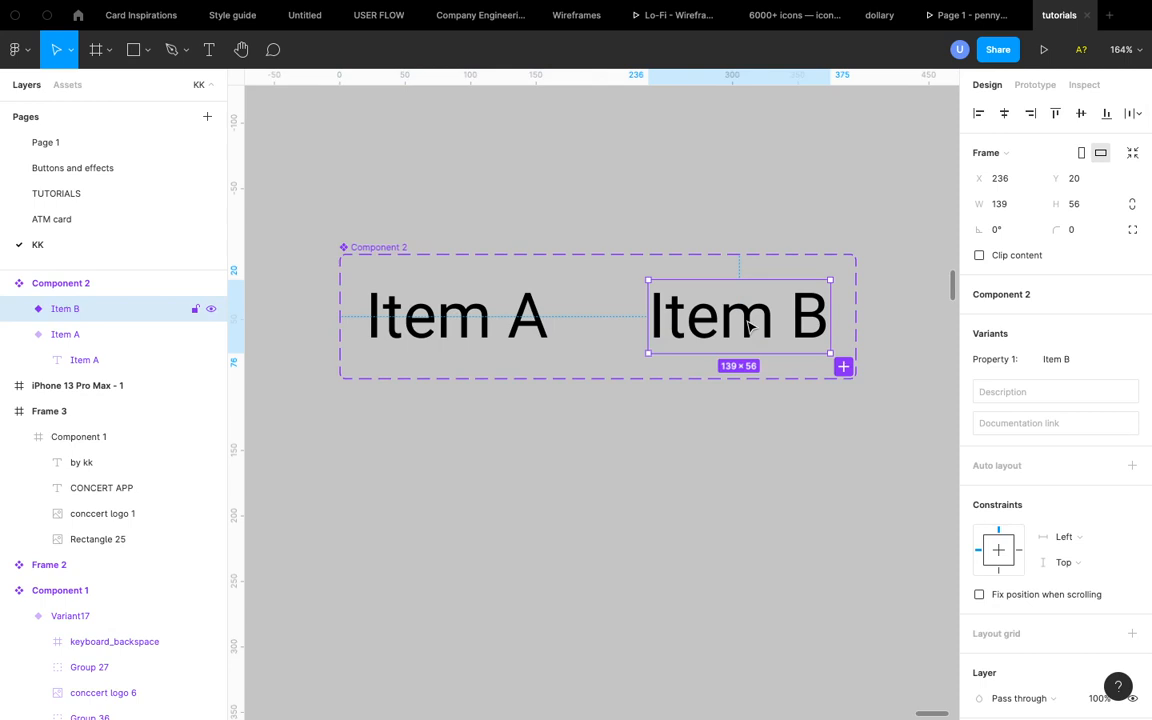
pyautogui.click(457, 315)
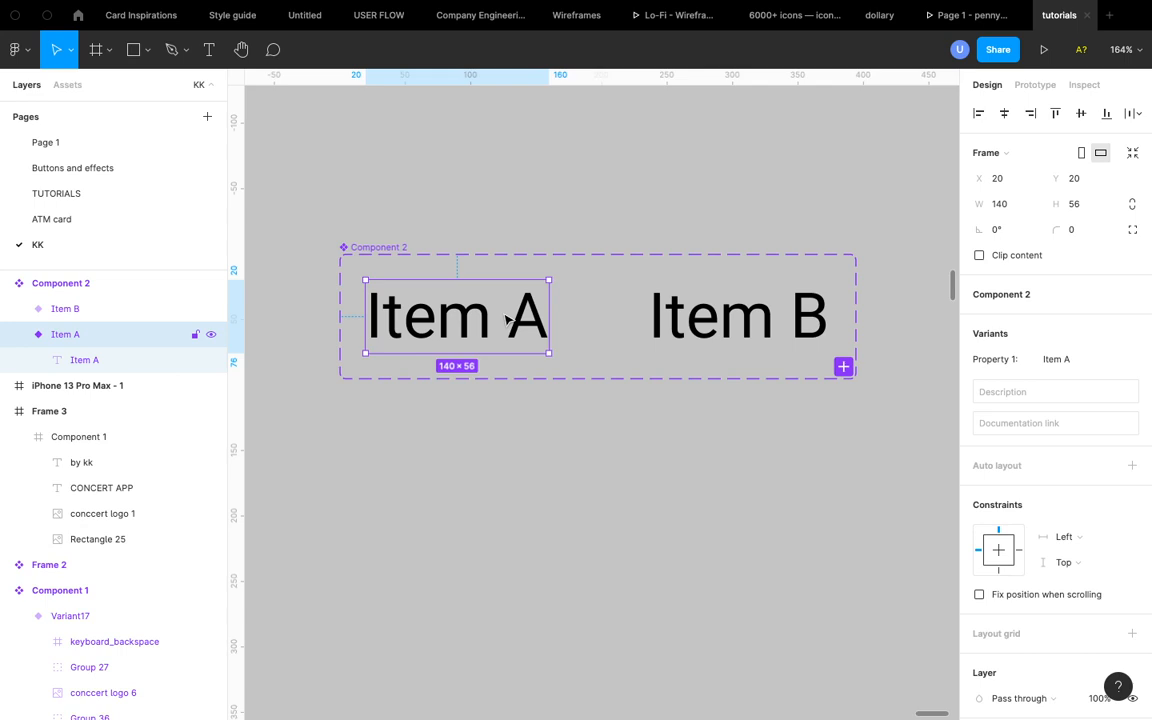
pyautogui.moveTo(457, 315); pyautogui.dragTo(465, 498)
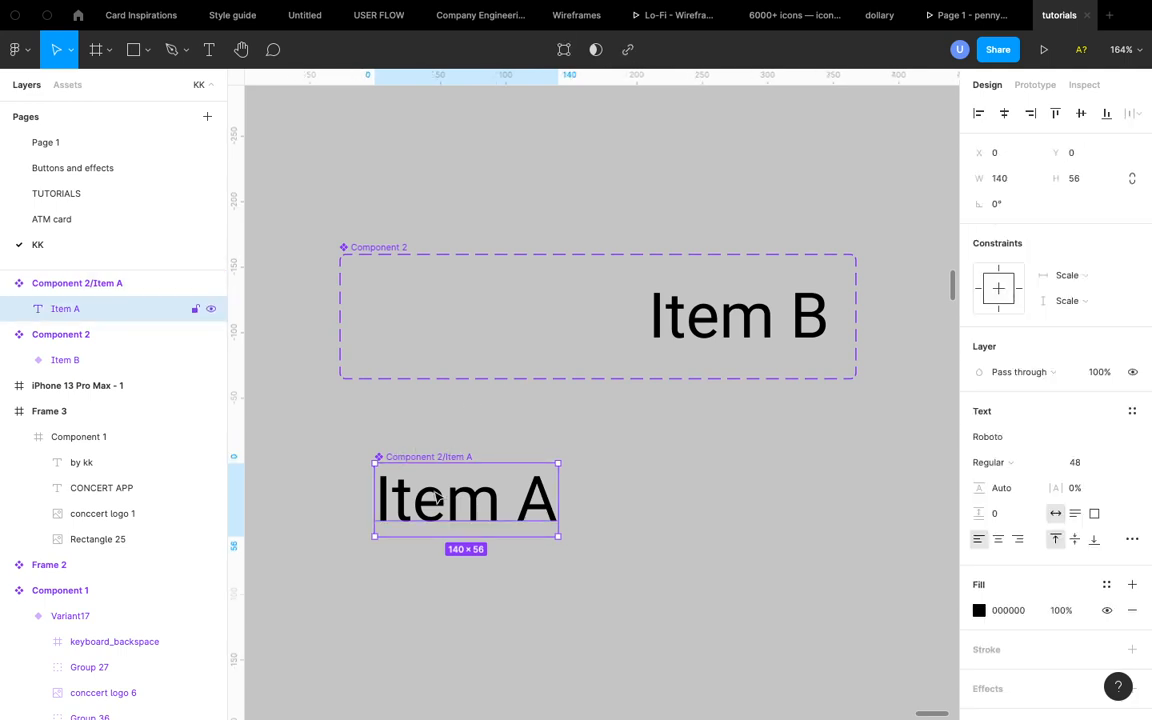
pyautogui.moveTo(658, 515)
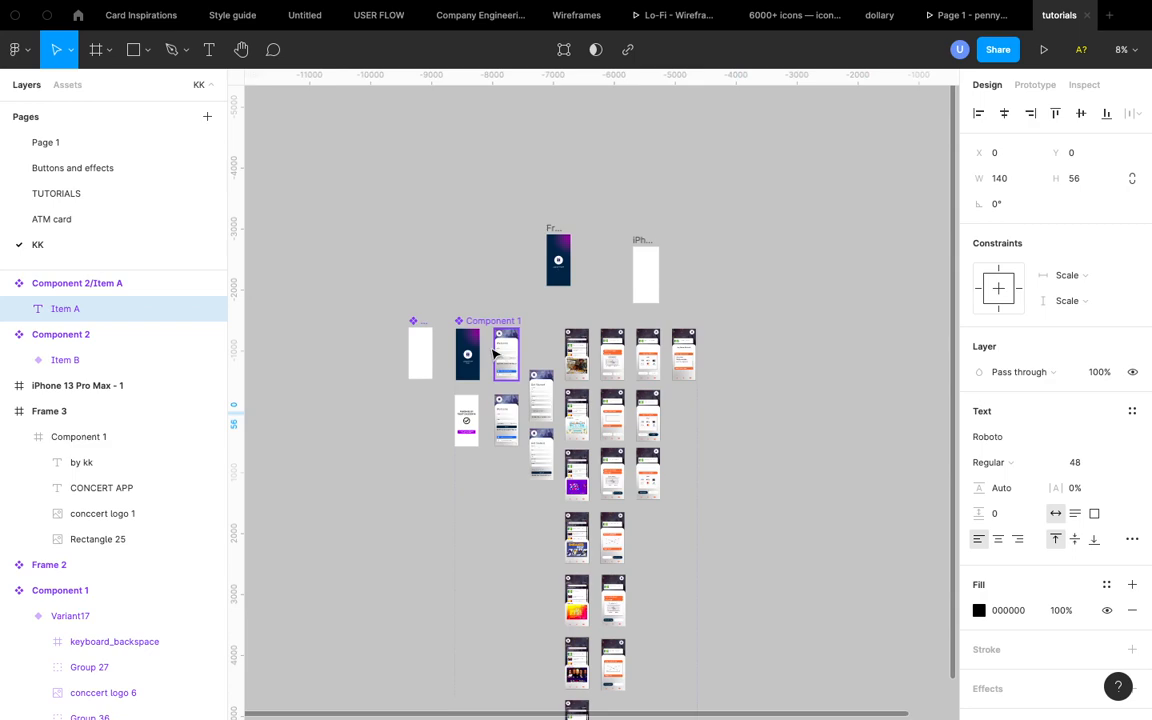
# - Select the Component 1 concert app set and scroll to review its BUY TICKET, HOME and LANDING variants
pyautogui.click(482, 208)
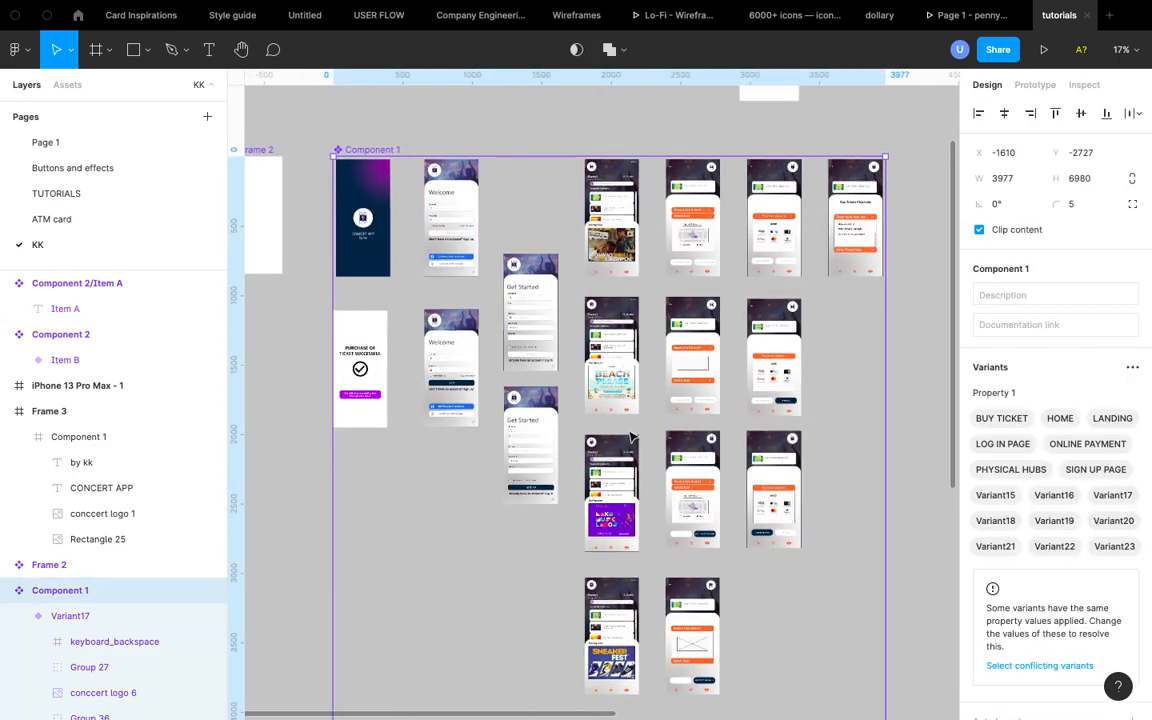
pyautogui.scroll(-3)
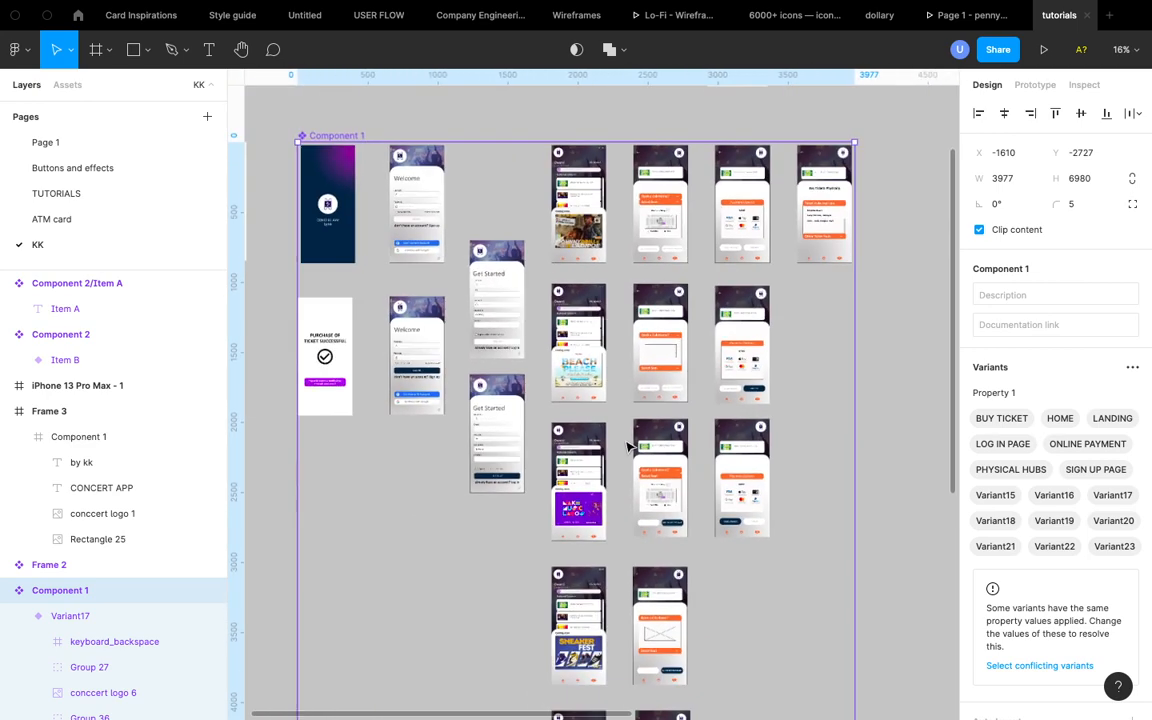
pyautogui.scroll(3)
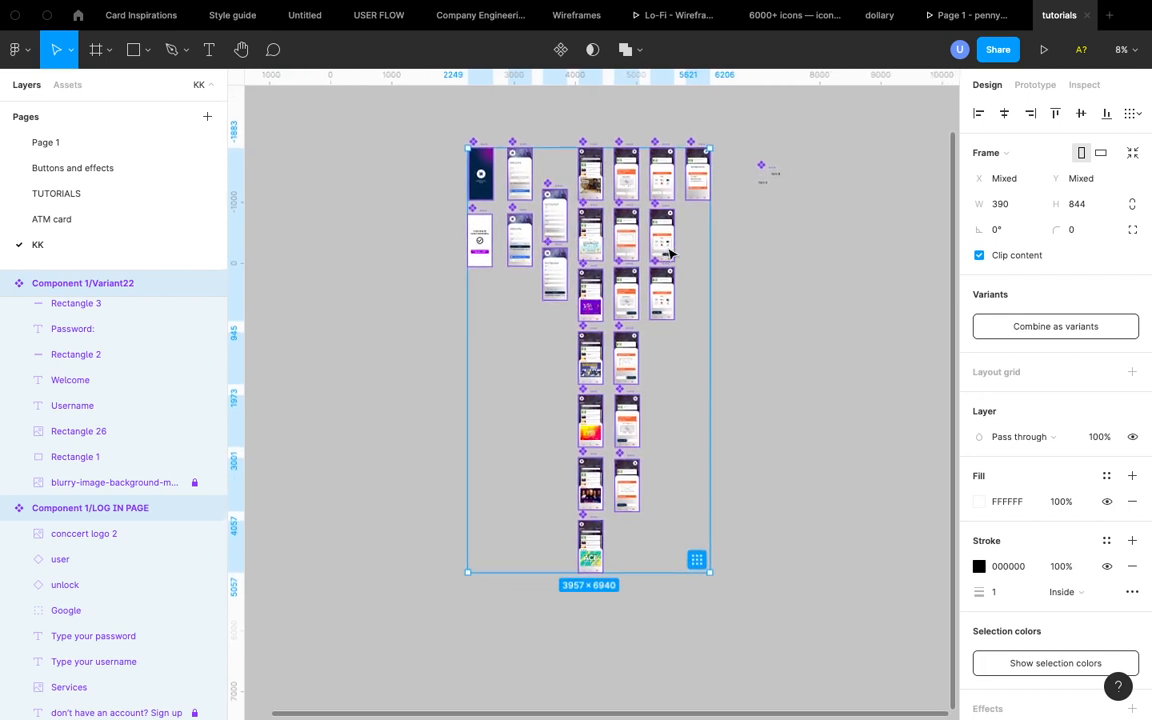
pyautogui.moveTo(595, 240)
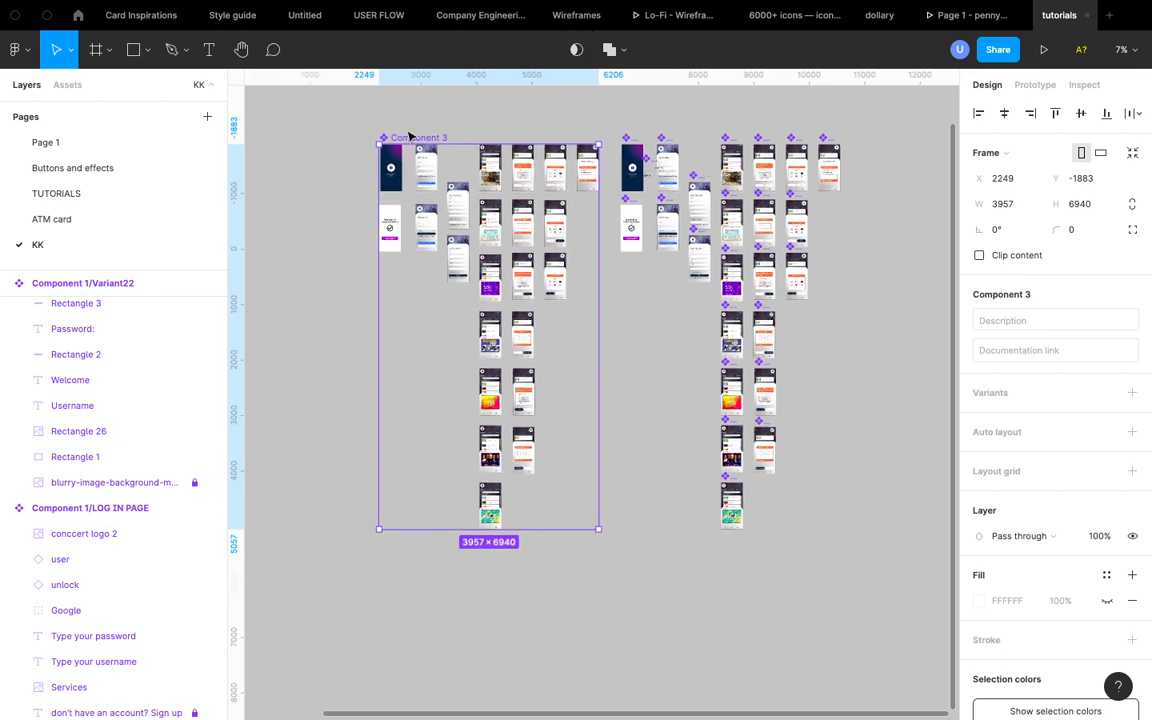
pyautogui.moveTo(482, 247)
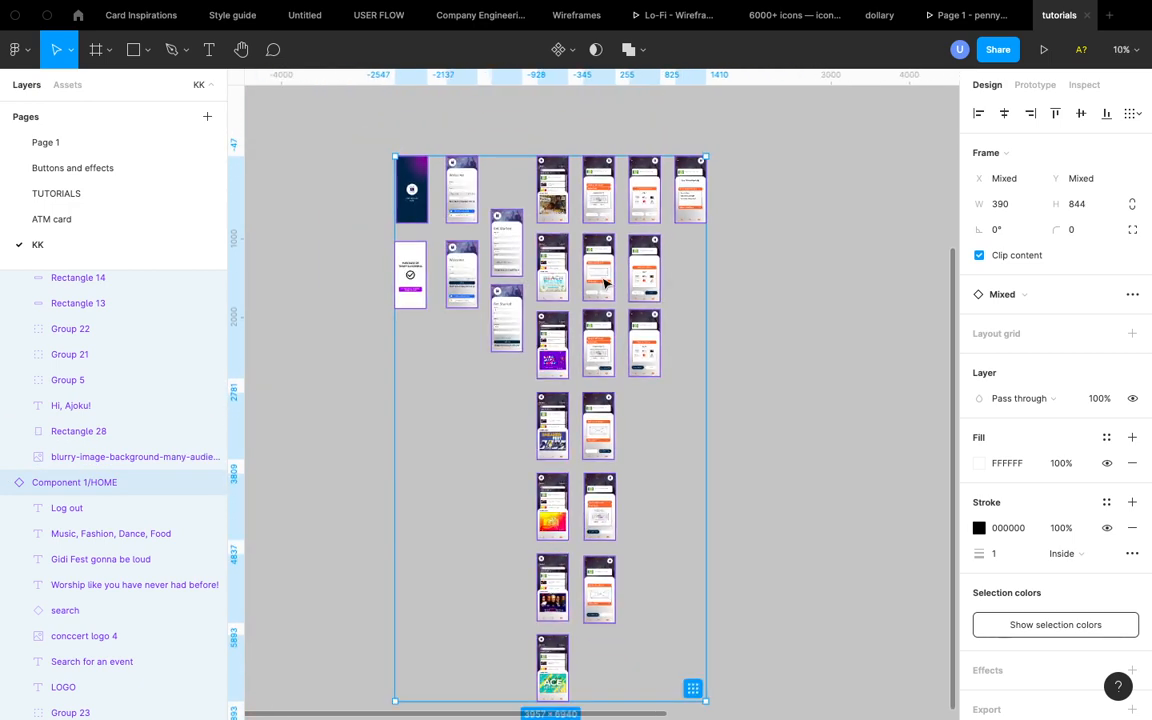
# - Detach the selected screen instances so screens like Component 1/HOME become plain frames
pyautogui.rightClick(604, 283)
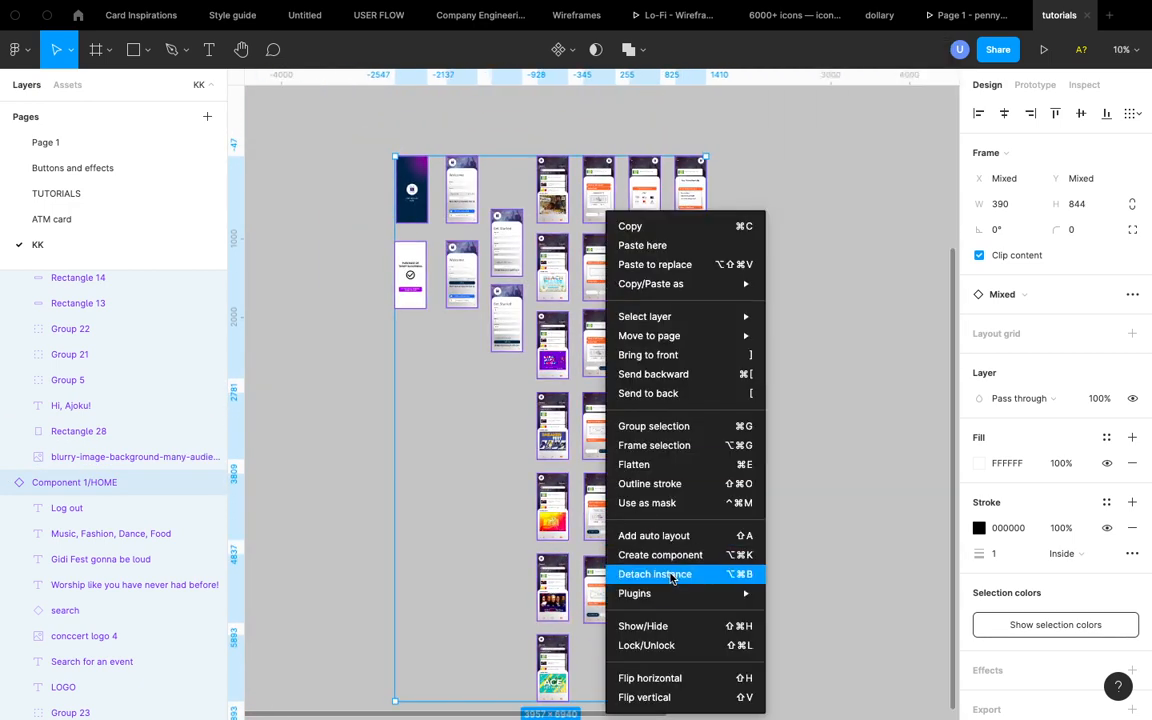
pyautogui.click(654, 574)
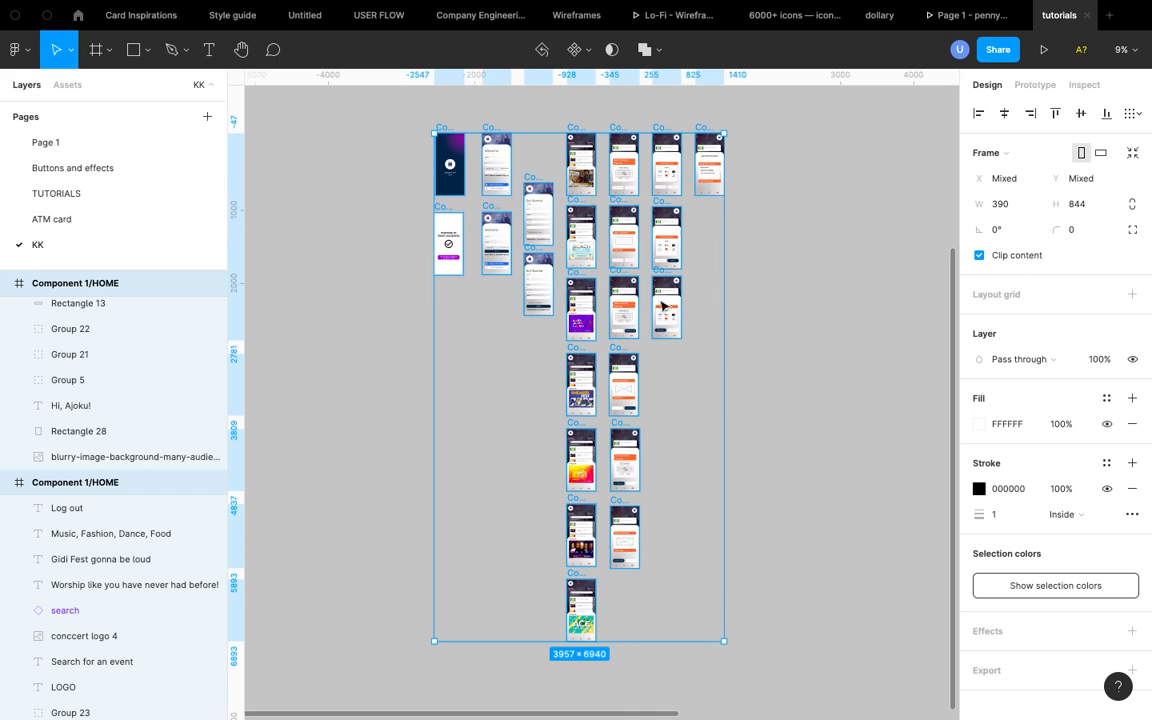
pyautogui.moveTo(757, 308)
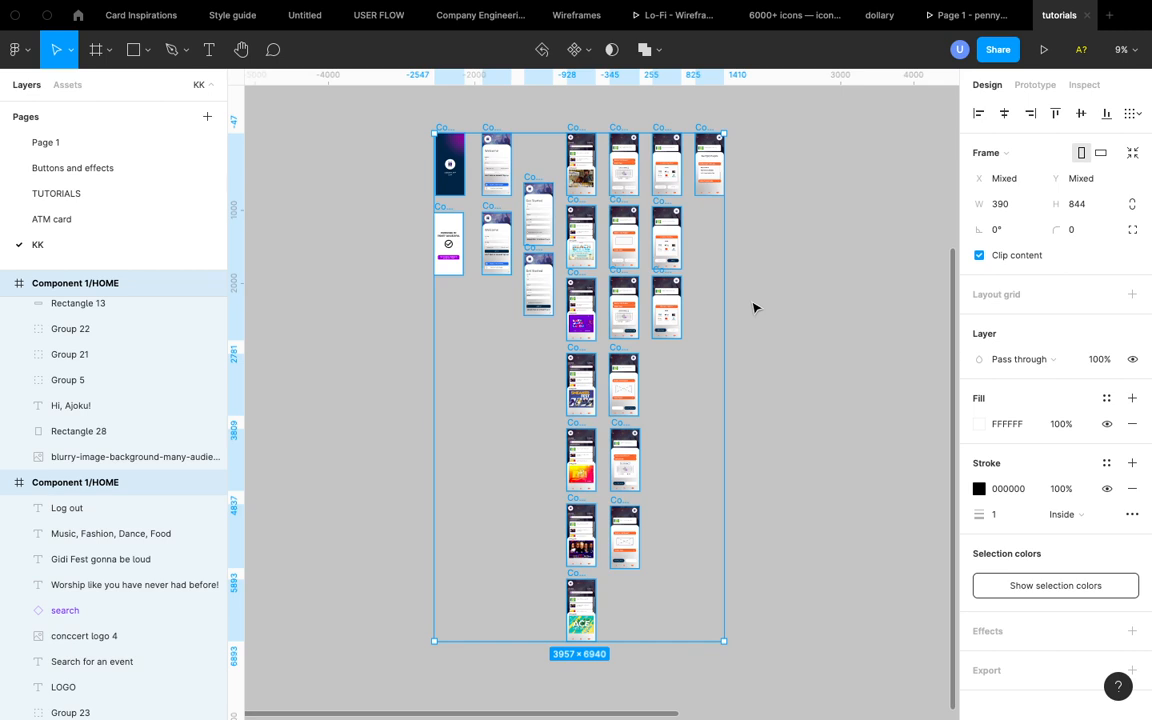
pyautogui.moveTo(754, 214)
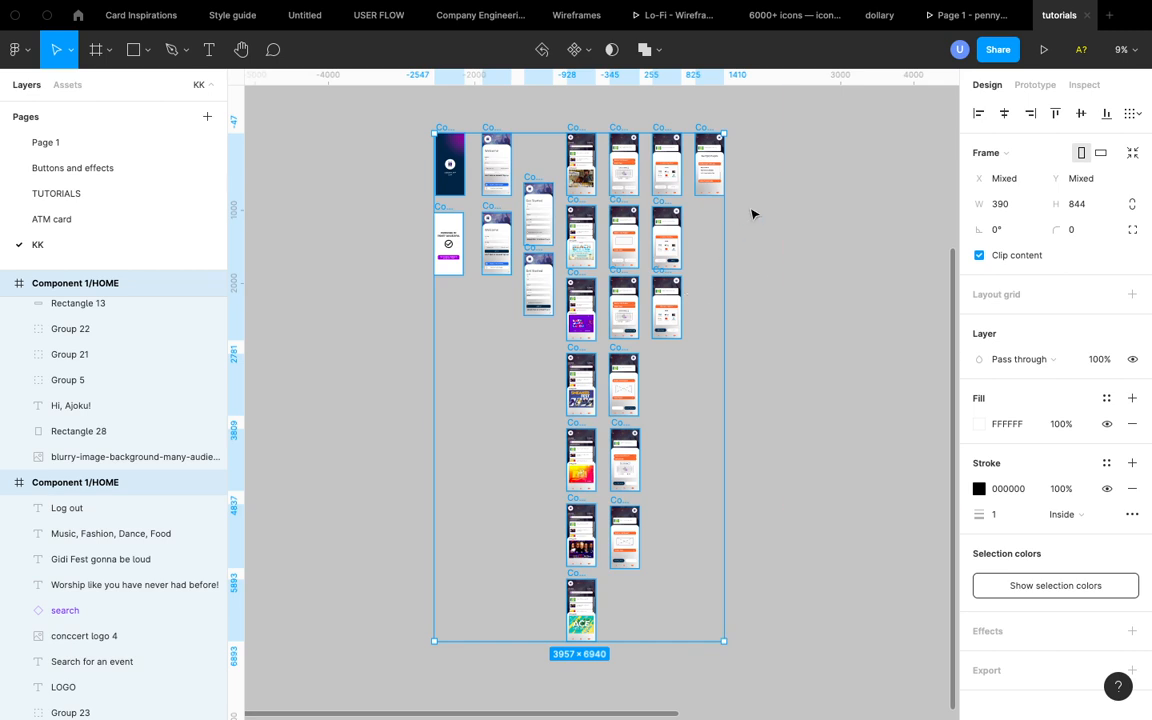